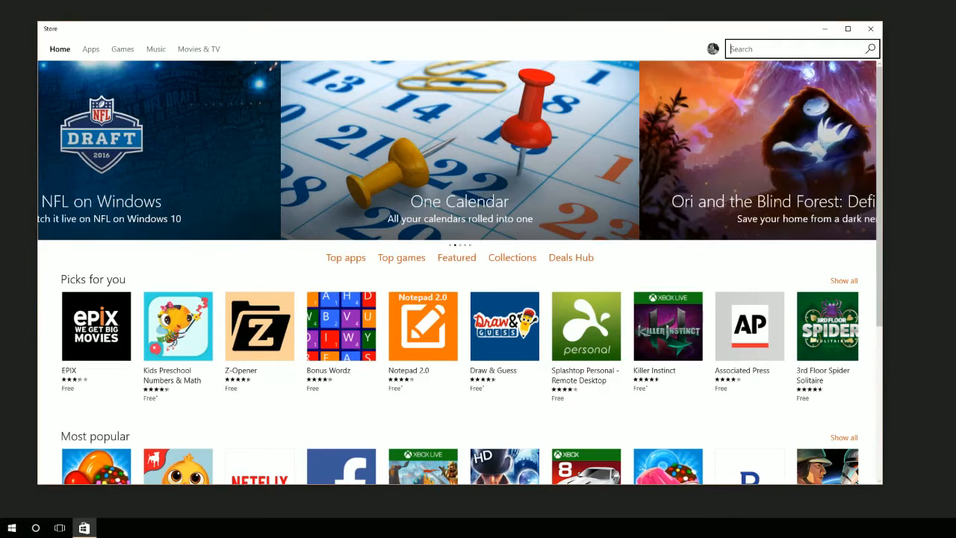
Search the Store for 'Holo' to reach the Microsoft HoloLens app page
{"action": "type", "text": "Holo"}
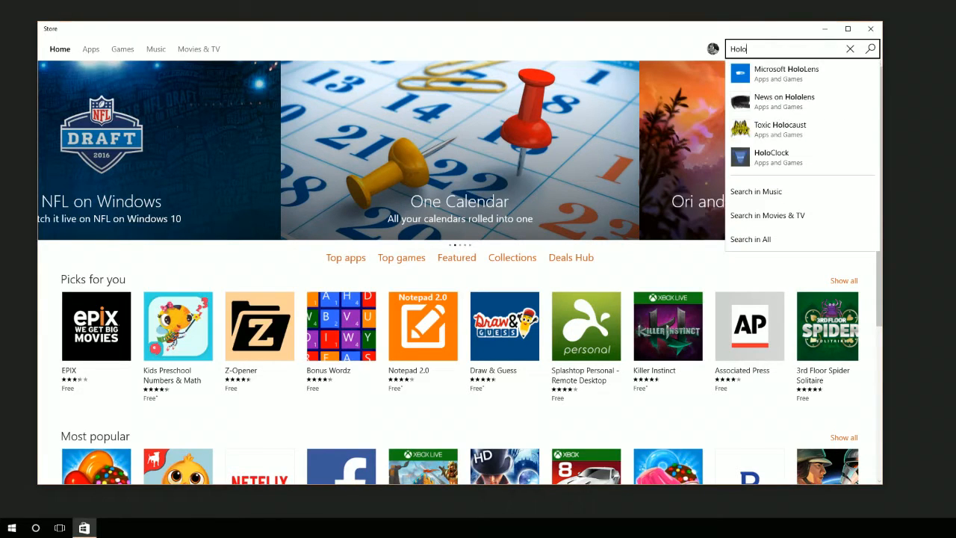
{"action": "key", "text": "enter"}
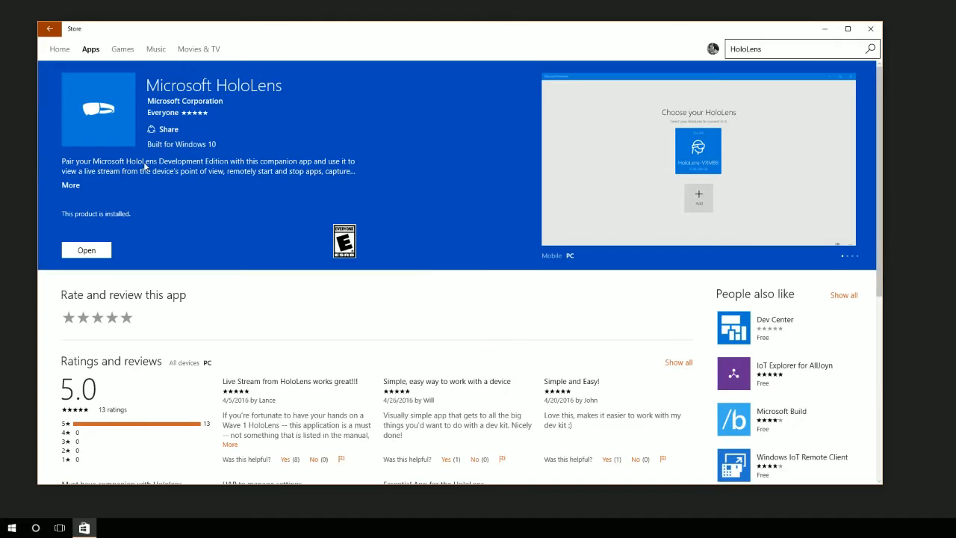
Launch the installed Microsoft HoloLens app to its device-selection screen
{"action": "left_click", "coordinate": [87, 250]}
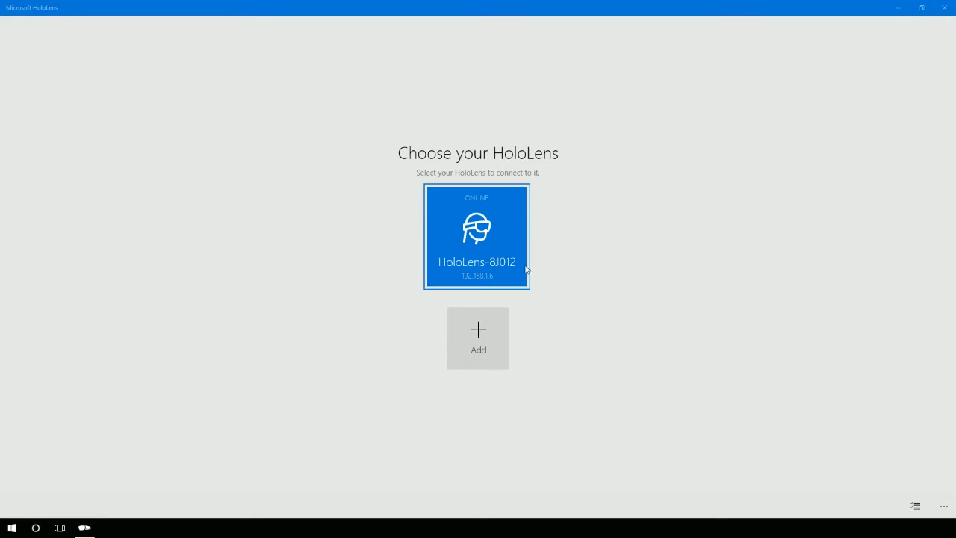
Connect to the HoloLens-BJ012 device and show its feature tiles
{"action": "left_click", "coordinate": [477, 236]}
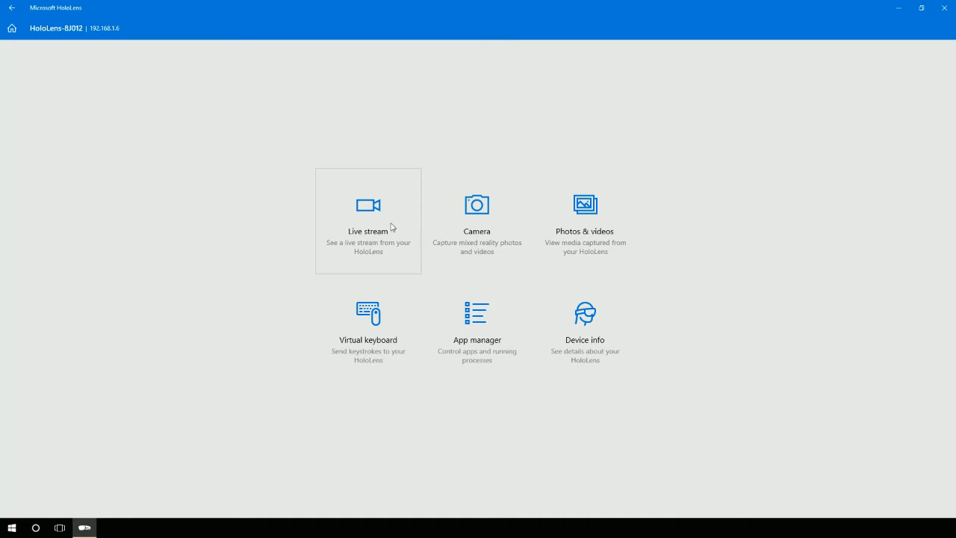
Start the live stream showing the headset's Start menu in the room
{"action": "left_click", "coordinate": [367, 221]}
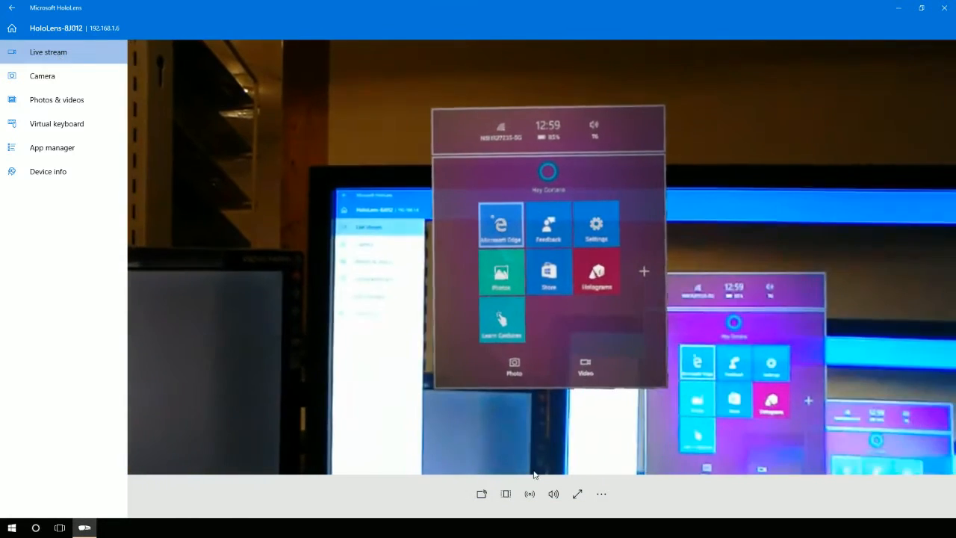
{"action": "mouse_move", "coordinate": [577, 493]}
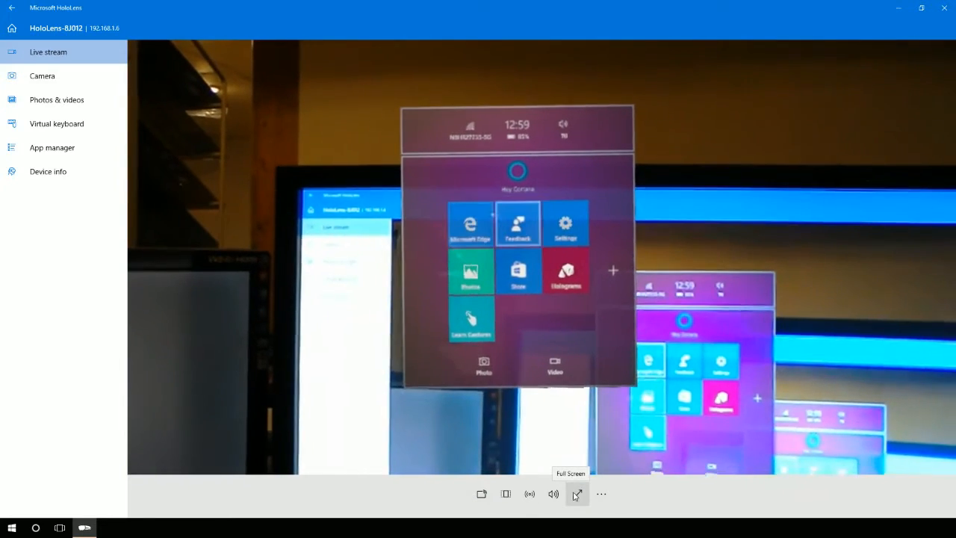
{"action": "mouse_move", "coordinate": [601, 493]}
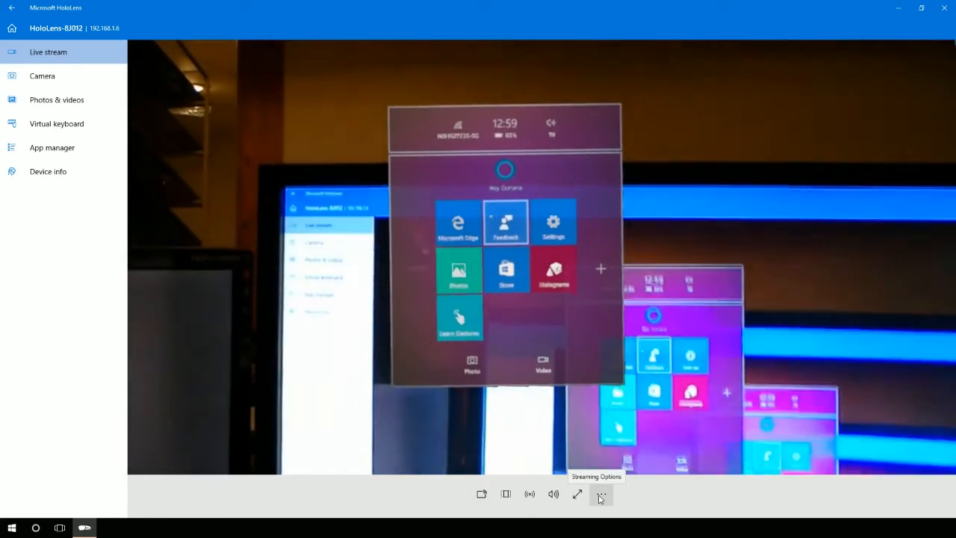
{"action": "left_click", "coordinate": [601, 493]}
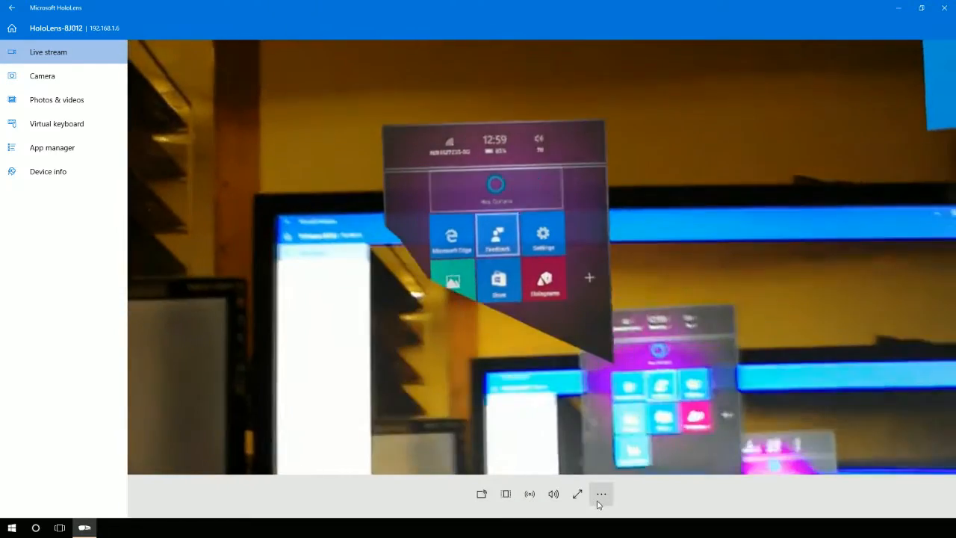
{"action": "left_click", "coordinate": [600, 493]}
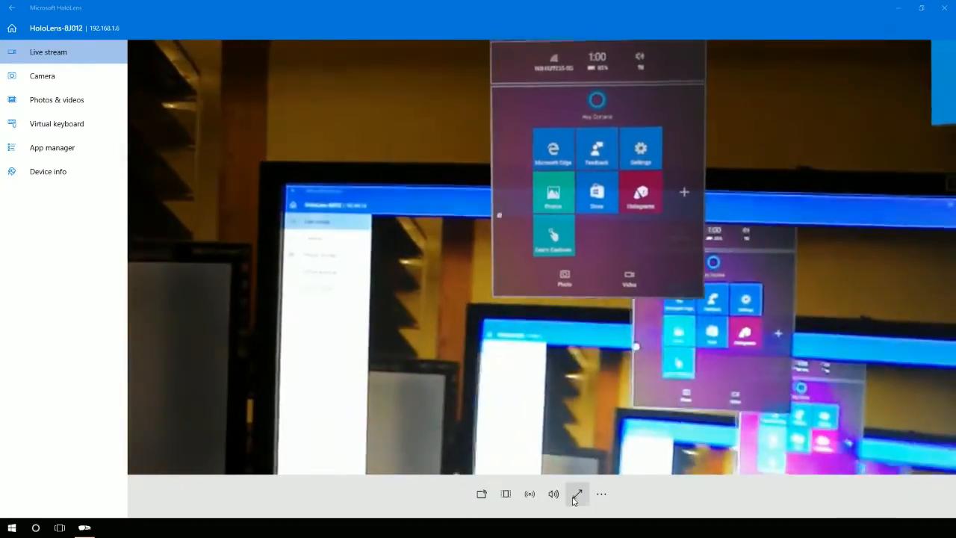
Show the live stream full screen with the Holograms window in the headset view
{"action": "left_click", "coordinate": [577, 493]}
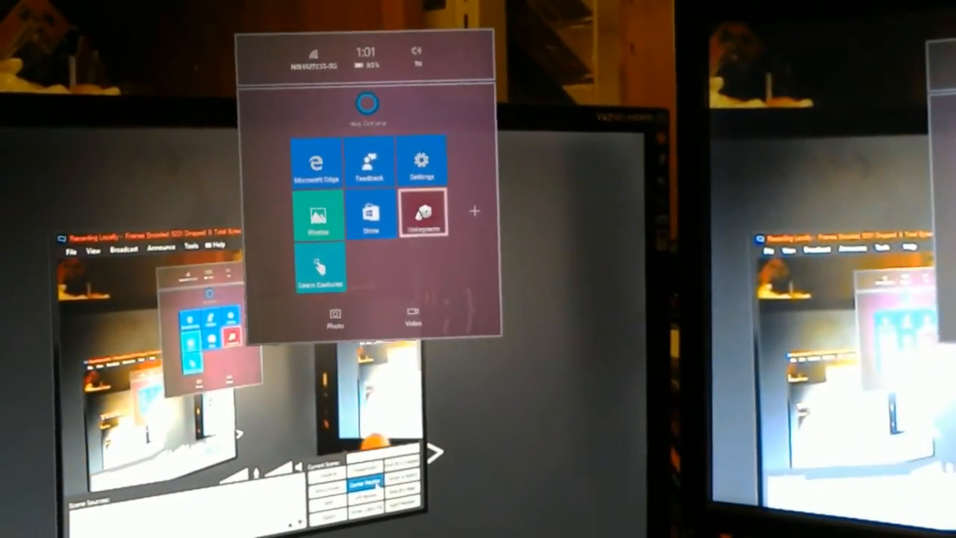
{"action": "left_click", "coordinate": [422, 212]}
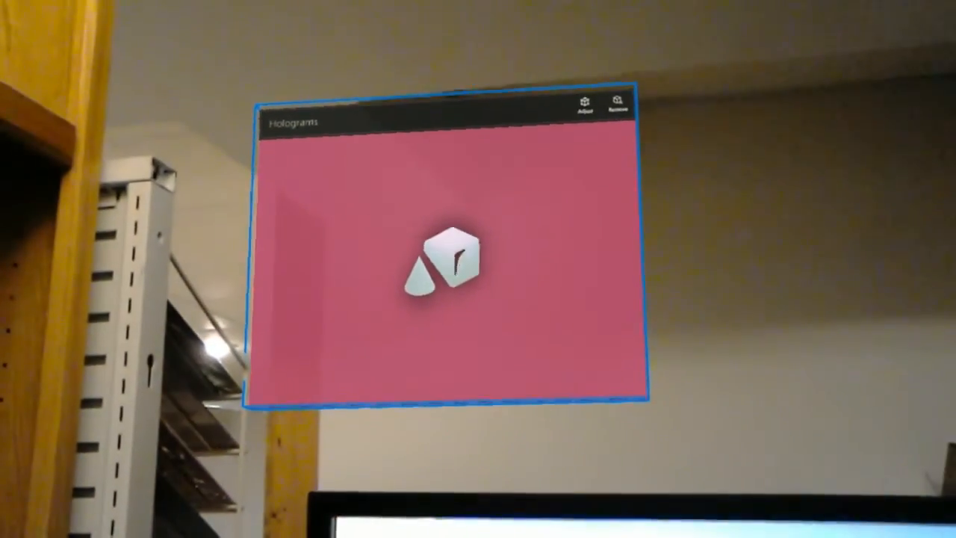